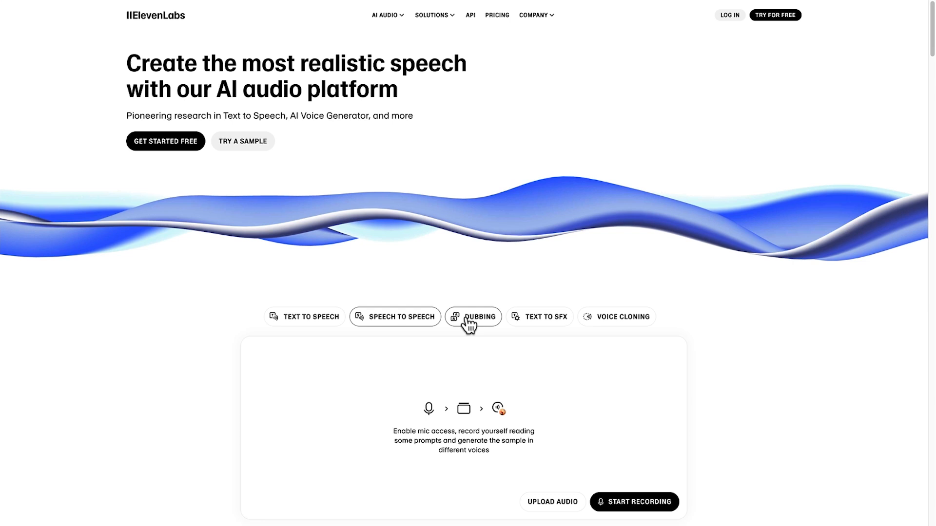
Step: Switch the homepage demo section to the Text to Speech tab
{"action": "left_click", "coordinate": [391, 317]}
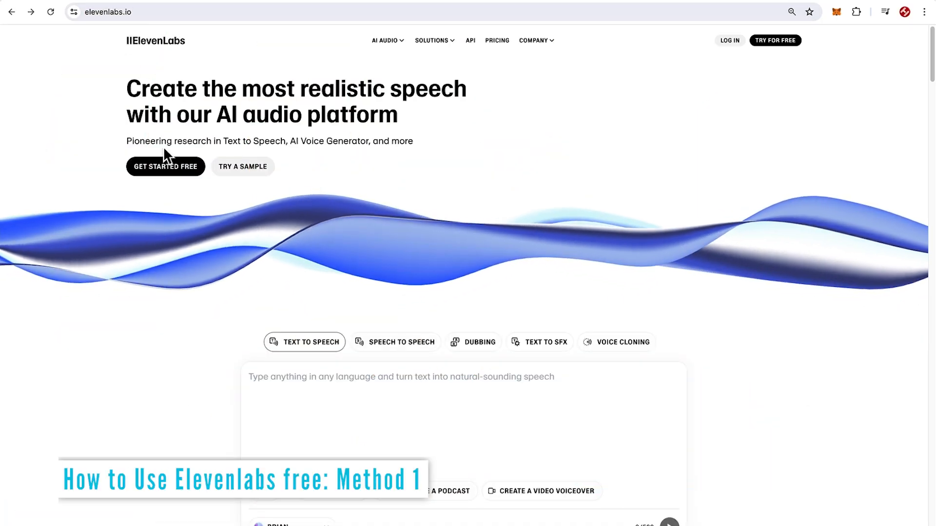
Step: Play 'Like and subscribe for more AI news and updates like this' and switch voice to Charlotte
{"action": "scroll", "scroll_direction": "down", "scroll_amount": 3}
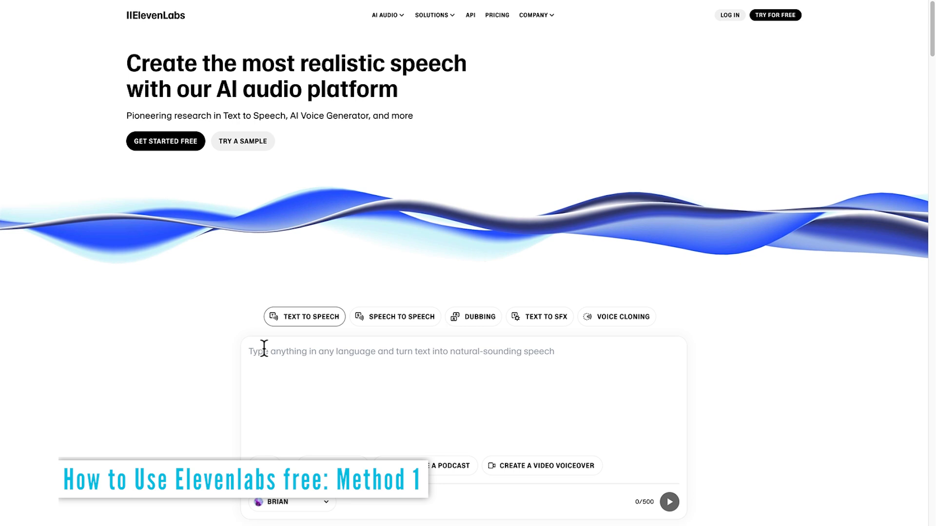
{"action": "type", "text": "Like and subscribe for more AI news and updates like this"}
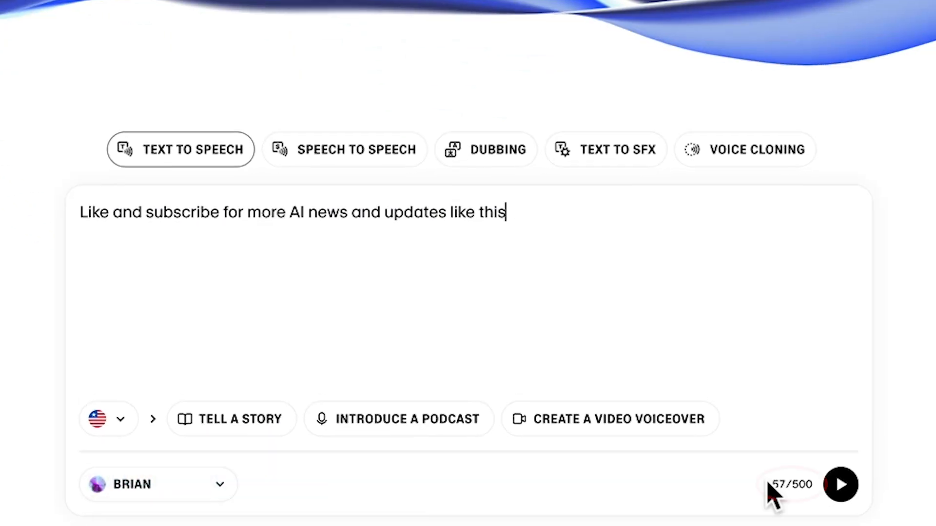
{"action": "left_click", "coordinate": [109, 419]}
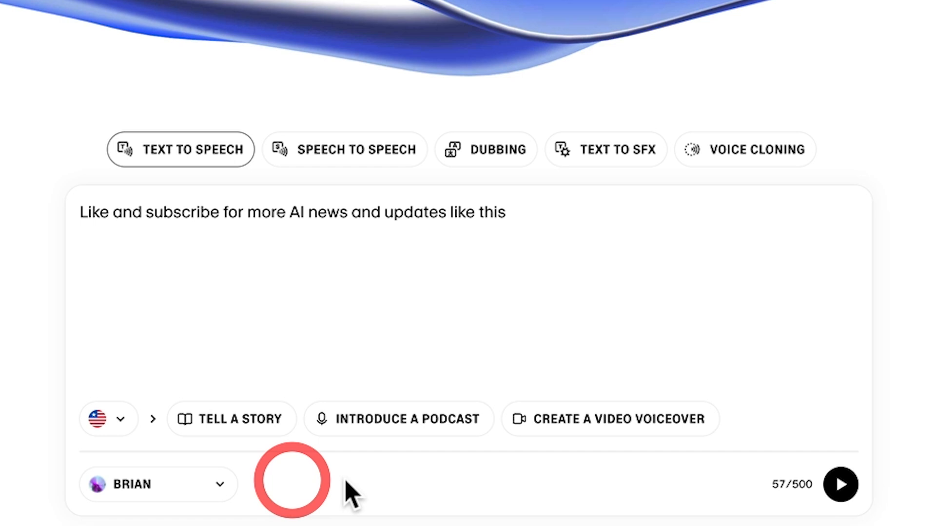
{"action": "left_click", "coordinate": [840, 485]}
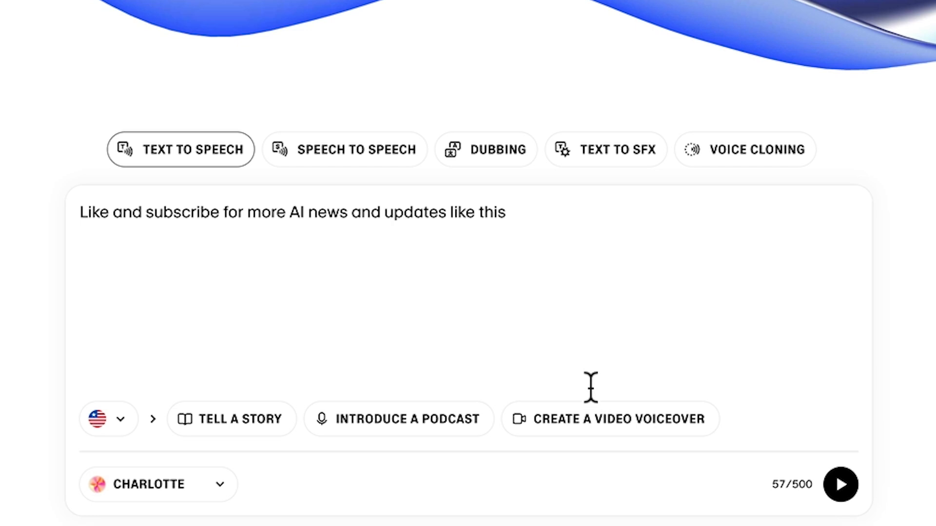
{"action": "scroll", "scroll_direction": "down", "scroll_amount": 3}
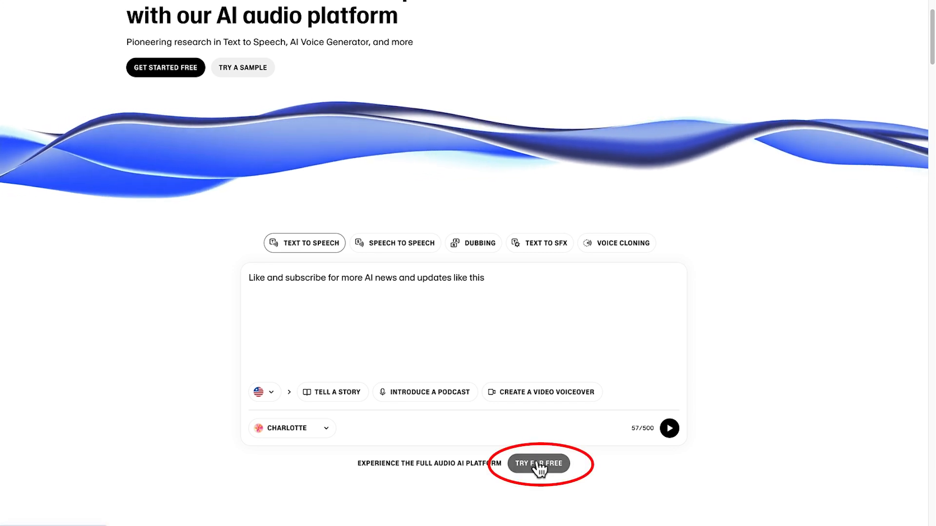
Step: Create a free account via Try for Free and Google sign-up
{"action": "left_click", "coordinate": [538, 464]}
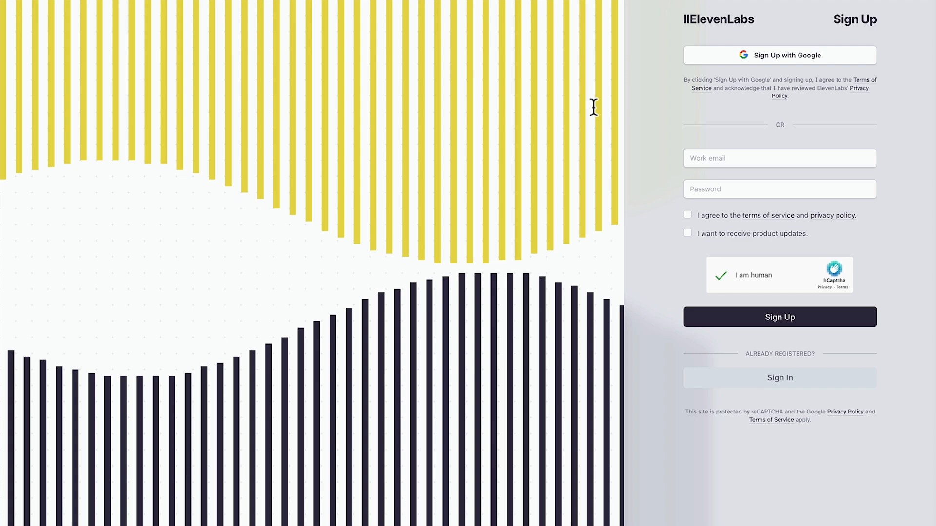
{"action": "left_click", "coordinate": [779, 317]}
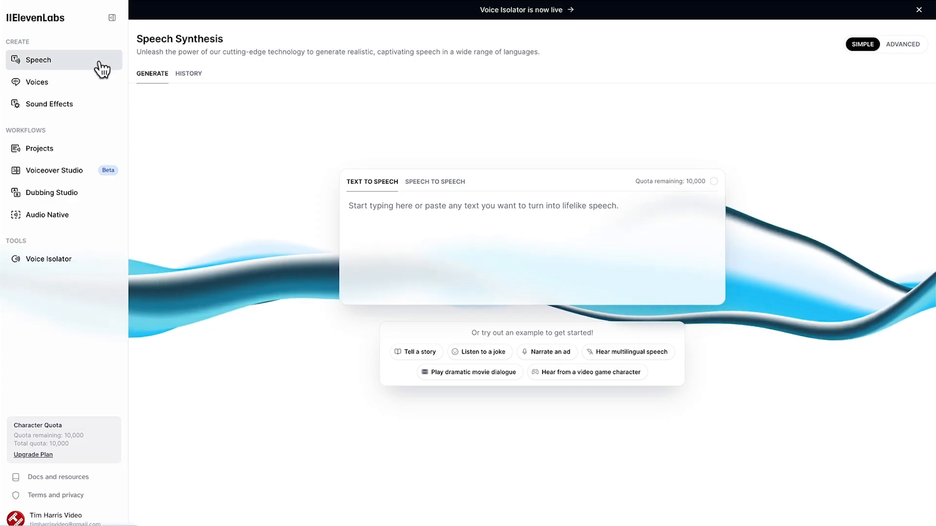
Step: Visit Sound Effects and Speech in the sidebar, ending on Voice Isolator
{"action": "left_click", "coordinate": [49, 104]}
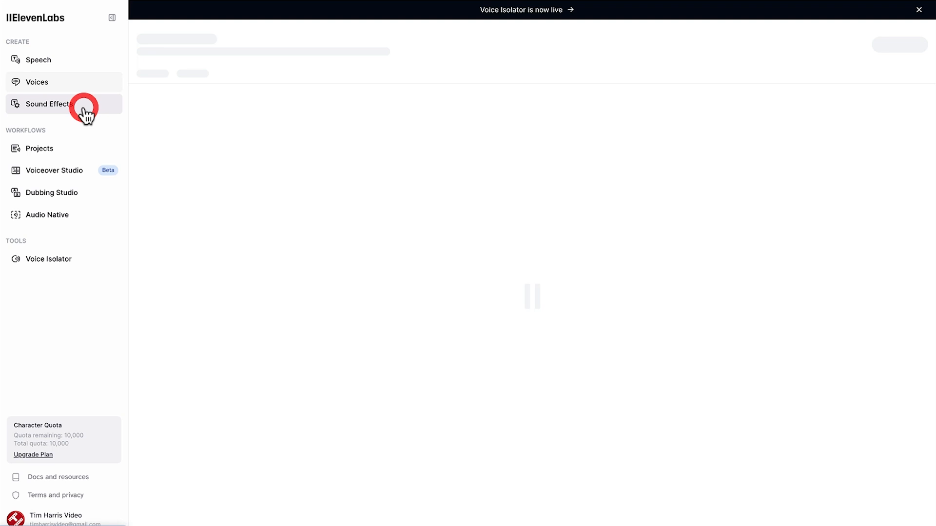
{"action": "left_click", "coordinate": [49, 104]}
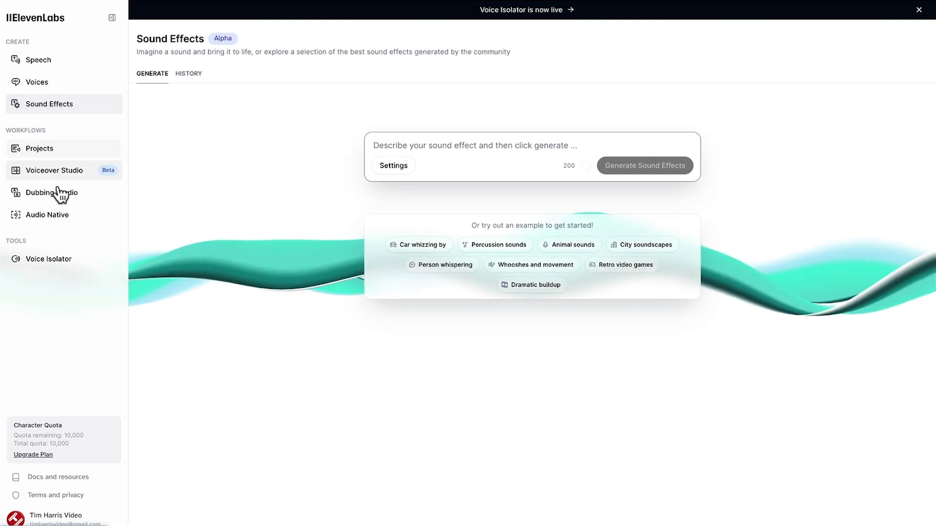
{"action": "left_click", "coordinate": [38, 60]}
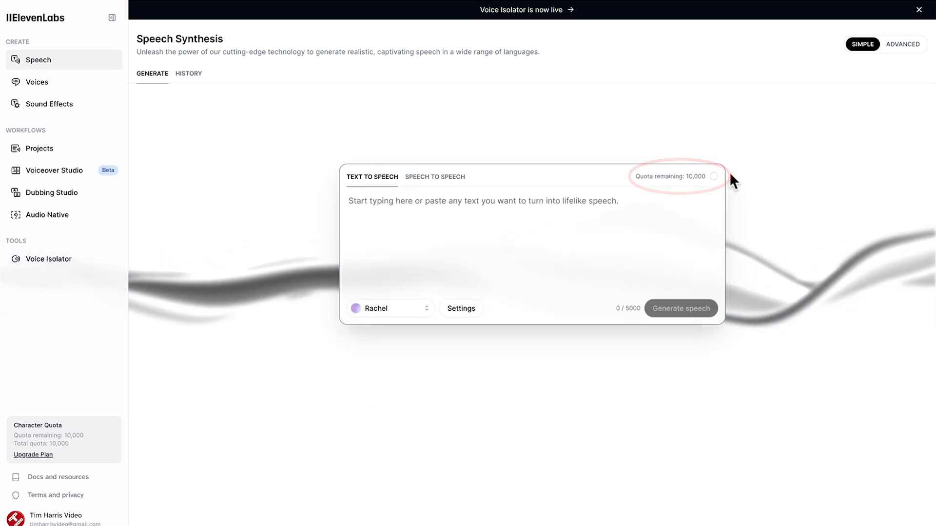
{"action": "mouse_move", "coordinate": [87, 433]}
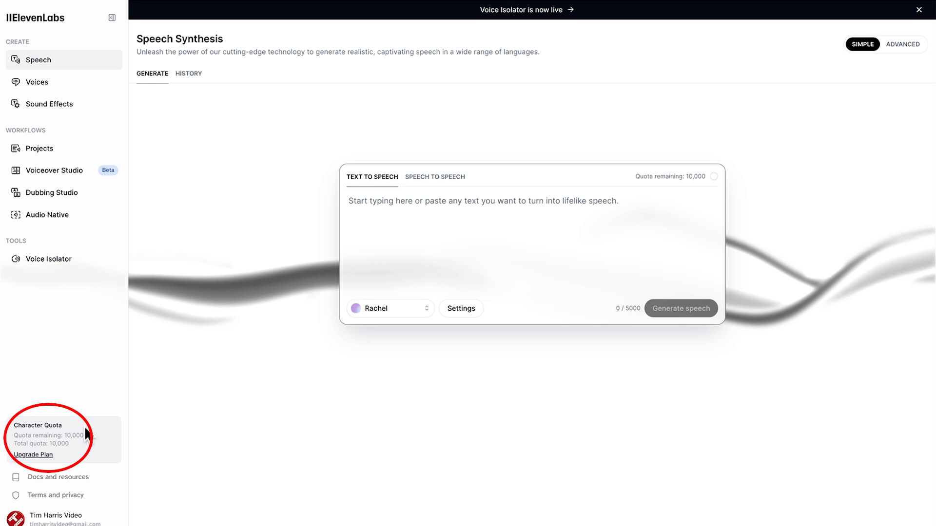
{"action": "left_click", "coordinate": [48, 258]}
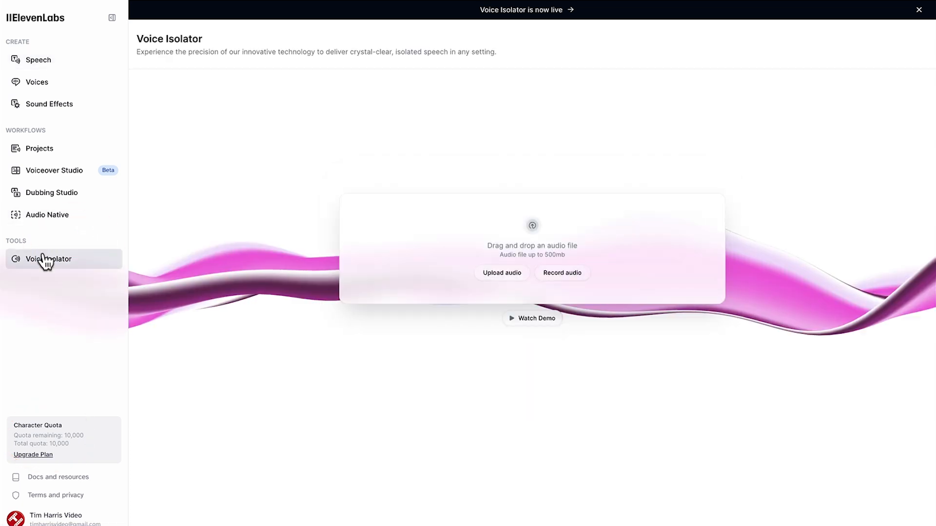
Step: Play the Voice Isolator demo video, then go back to Speech Synthesis
{"action": "left_click", "coordinate": [532, 319]}
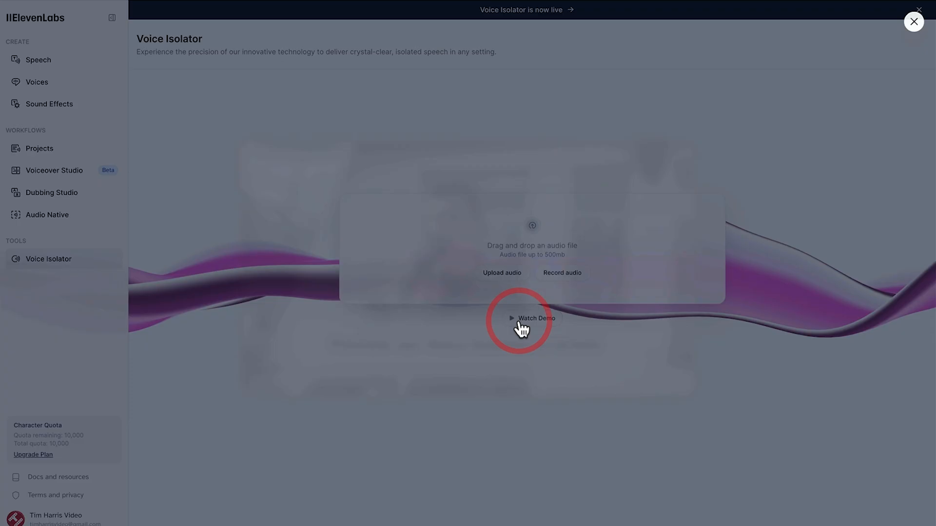
{"action": "left_click", "coordinate": [536, 318]}
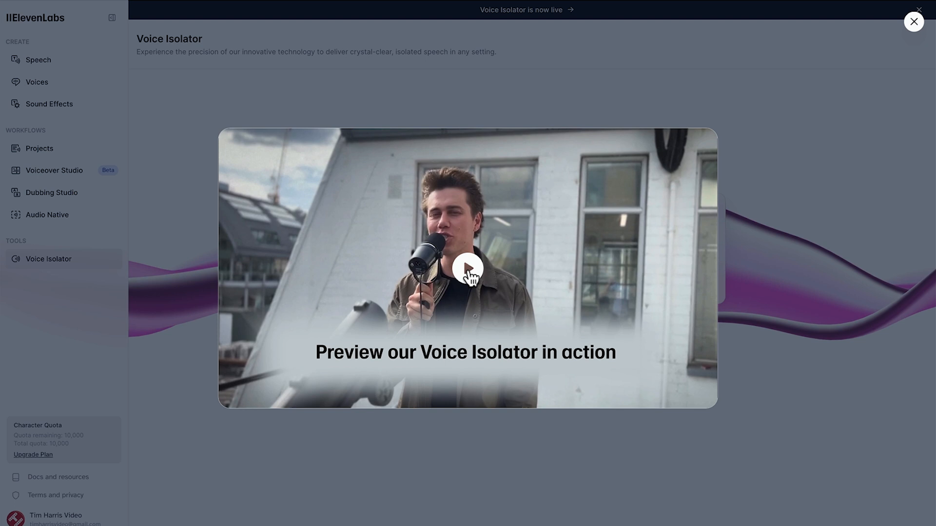
{"action": "left_click", "coordinate": [468, 267]}
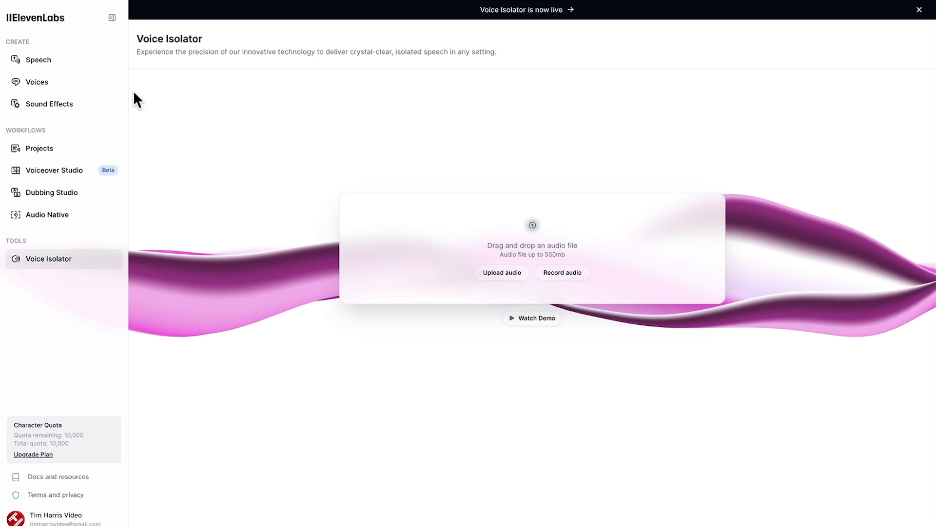
{"action": "left_click", "coordinate": [38, 60]}
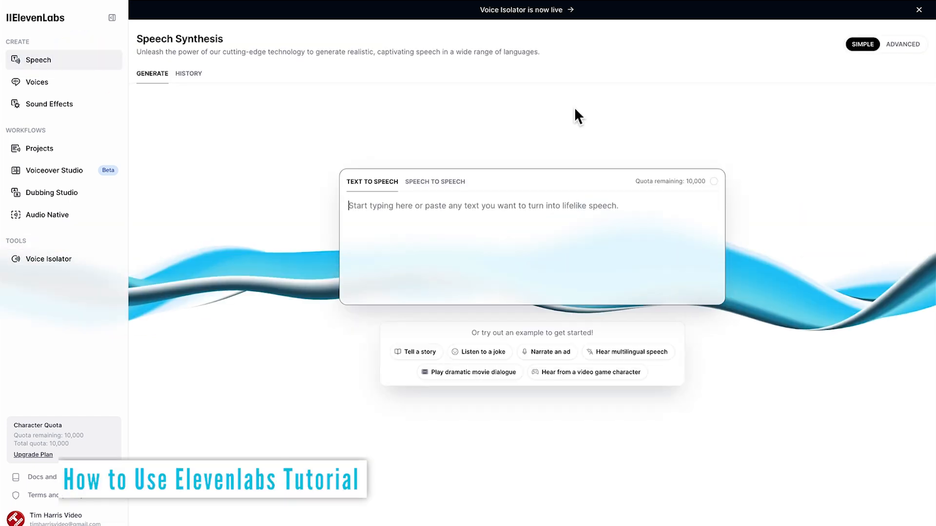
Step: Enter the 112-character YouTube AI channel sentence and keep Rachel as the voice
{"action": "left_click", "coordinate": [526, 193]}
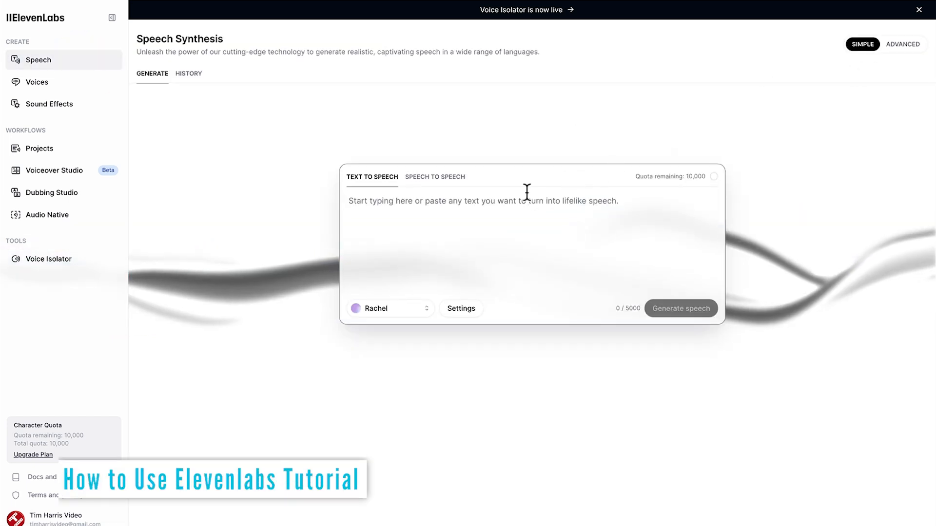
{"action": "left_click", "coordinate": [390, 308]}
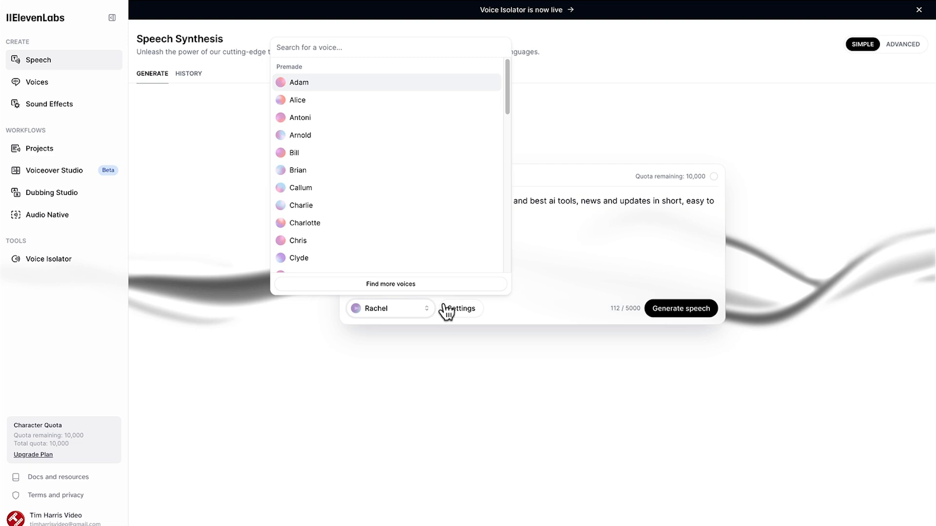
{"action": "left_click", "coordinate": [902, 44]}
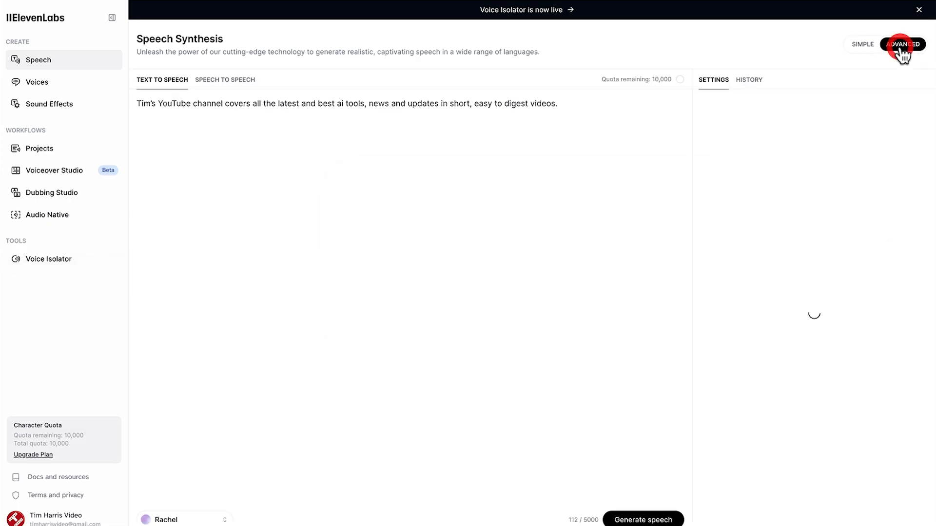
{"action": "left_click", "coordinate": [900, 44]}
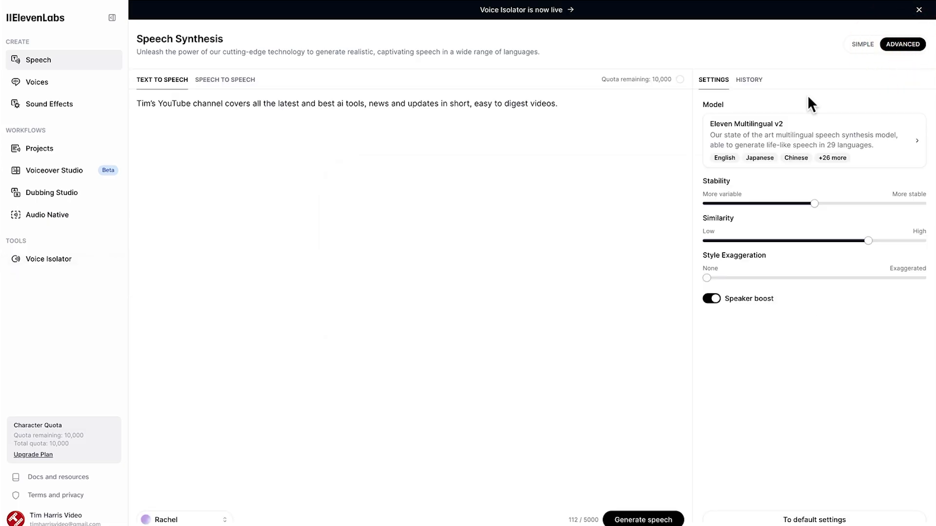
{"action": "left_click", "coordinate": [862, 44]}
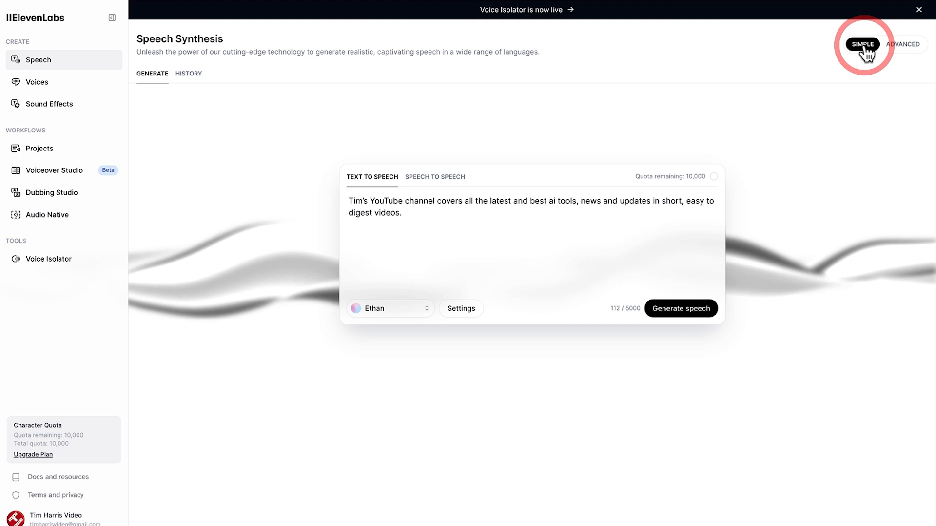
{"action": "left_click", "coordinate": [390, 308]}
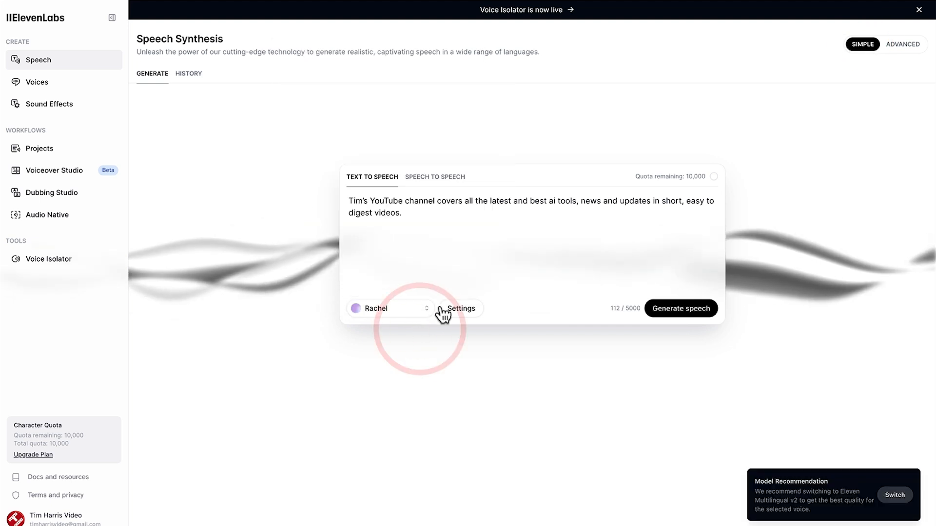
Step: Adjust the Stability slider through 27% and 84% to settle near 40%
{"action": "left_click", "coordinate": [460, 308]}
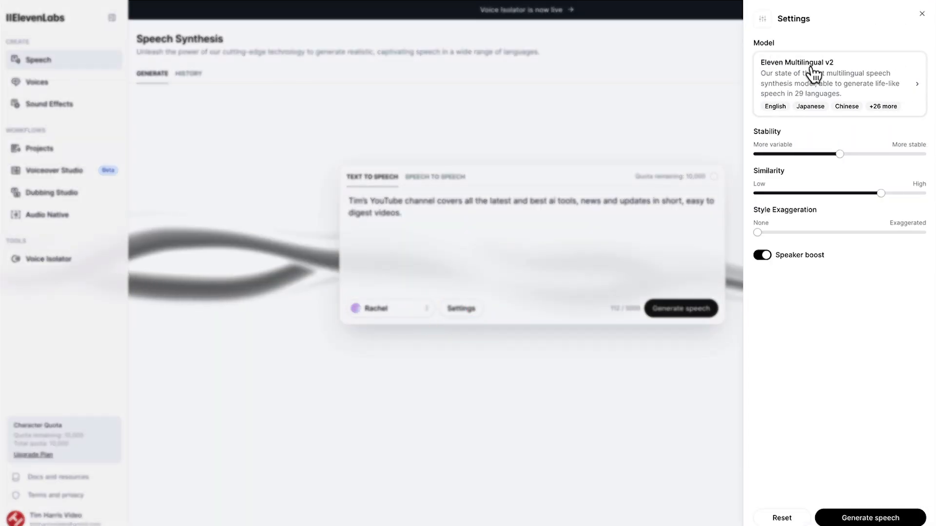
{"action": "left_click", "coordinate": [840, 83]}
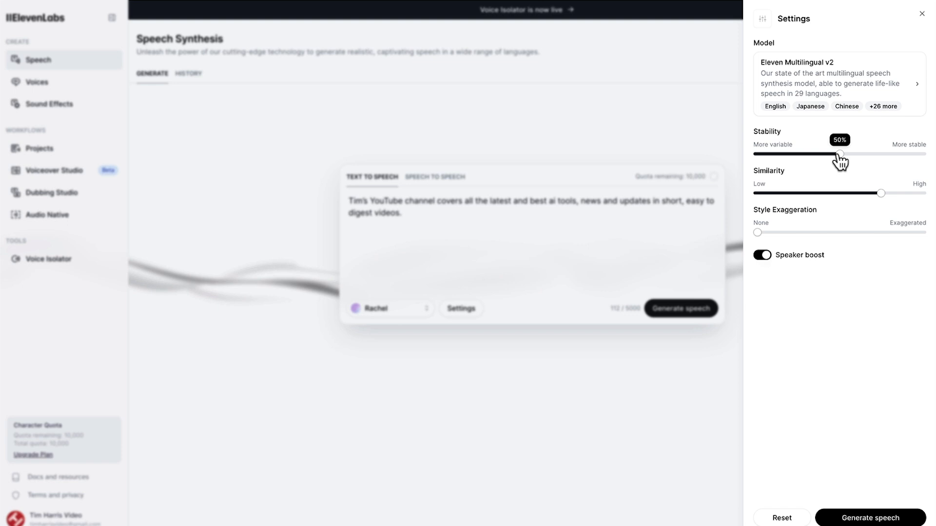
{"action": "left_click_drag", "start_coordinate": [840, 154], "coordinate": [803, 153]}
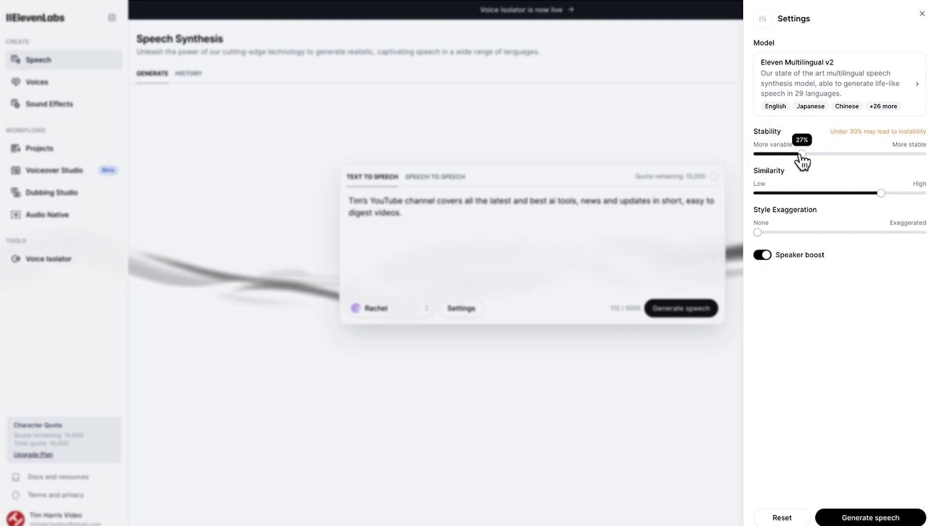
{"action": "left_click_drag", "start_coordinate": [803, 154], "coordinate": [898, 153]}
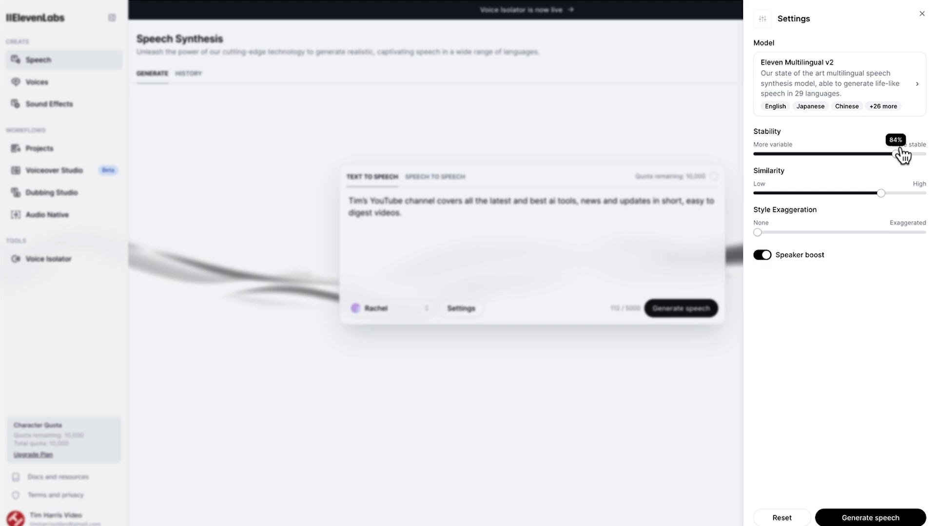
{"action": "left_click_drag", "start_coordinate": [898, 154], "coordinate": [825, 154]}
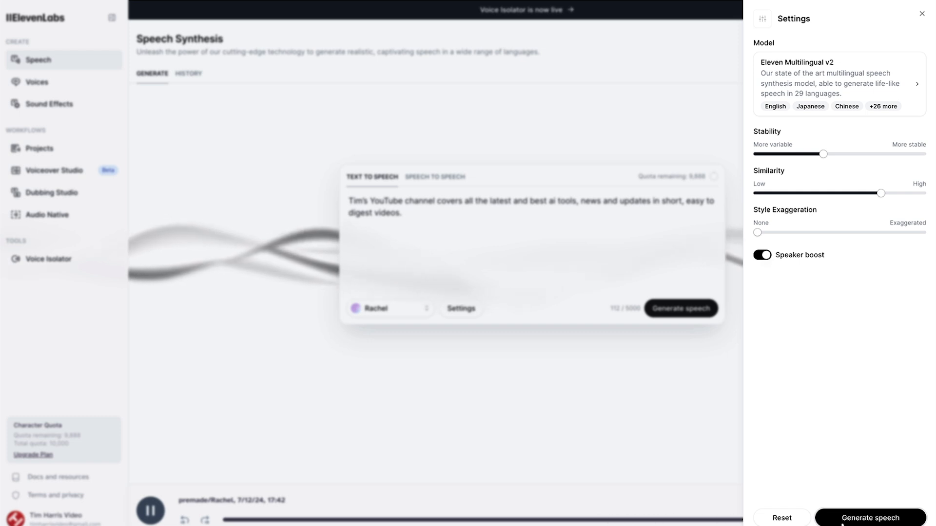
Step: Regenerate Rachel's speech and show the Free to $330 Scale subscription plans
{"action": "left_click", "coordinate": [150, 510]}
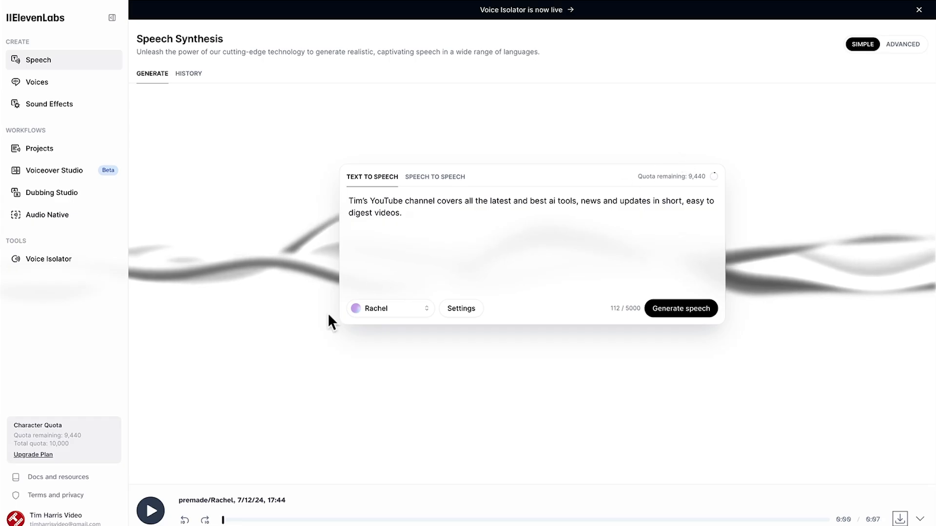
{"action": "left_click", "coordinate": [32, 454]}
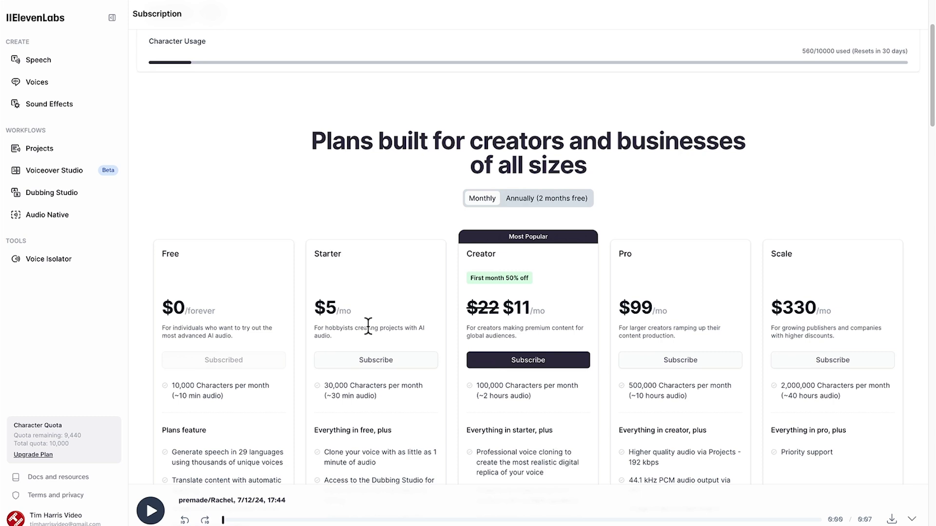